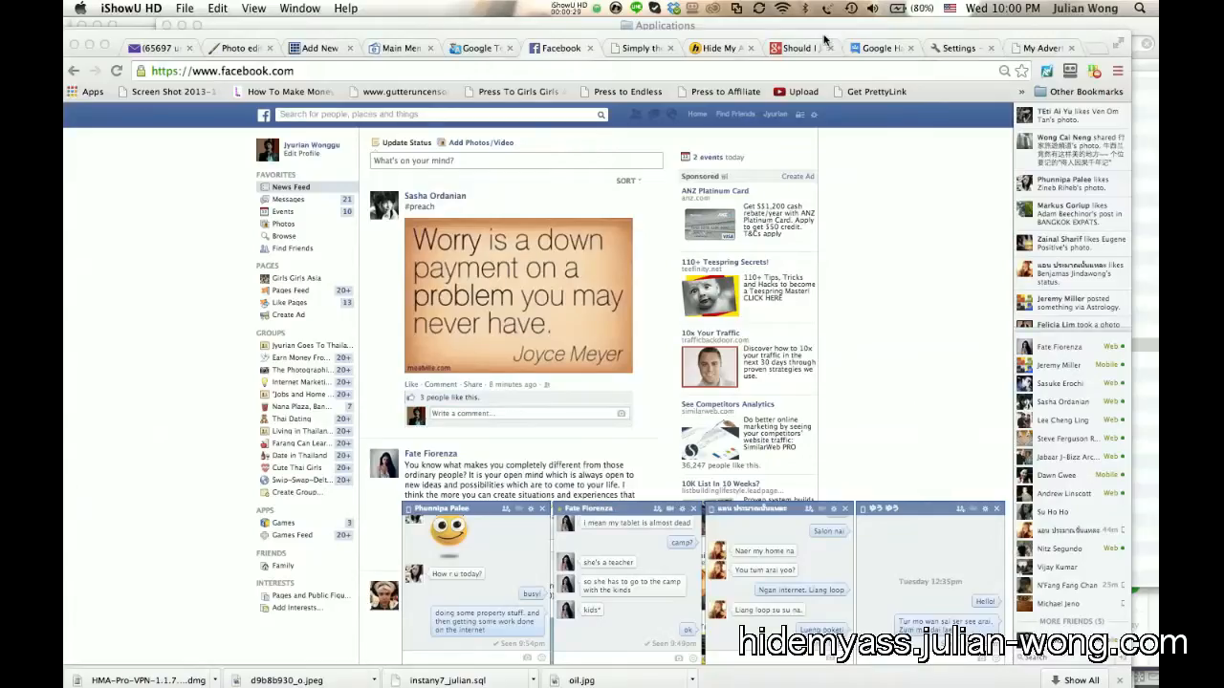
- Show the Google+ event page 'Should I Join Multiple MLMs or Online Opportunities?'
left_click(795, 48)
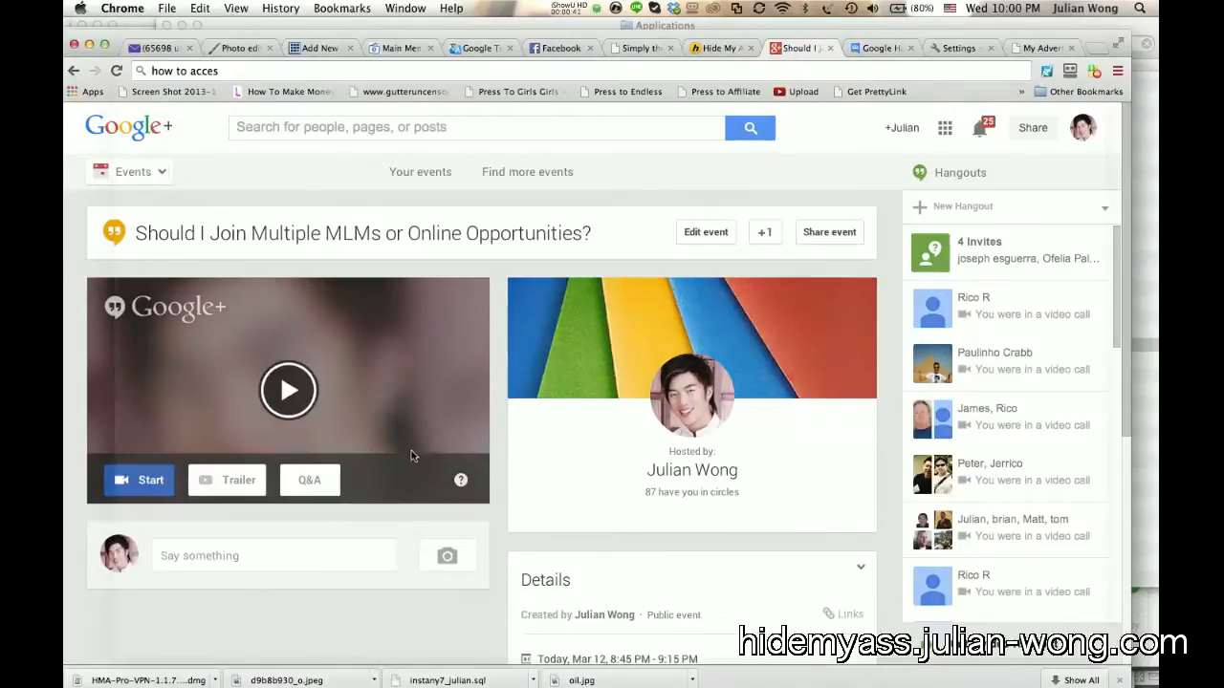
- Start the event's Hangout On Air, then exit the not-available-in-your-country notice
left_click(139, 480)
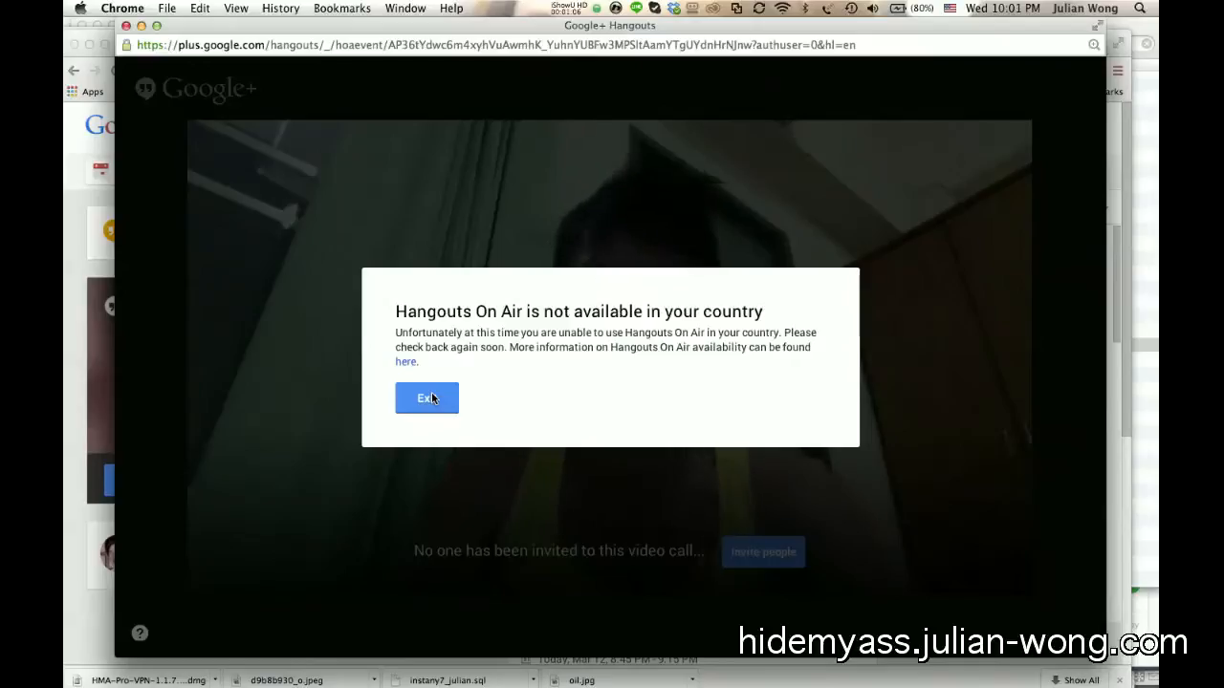
left_click(427, 398)
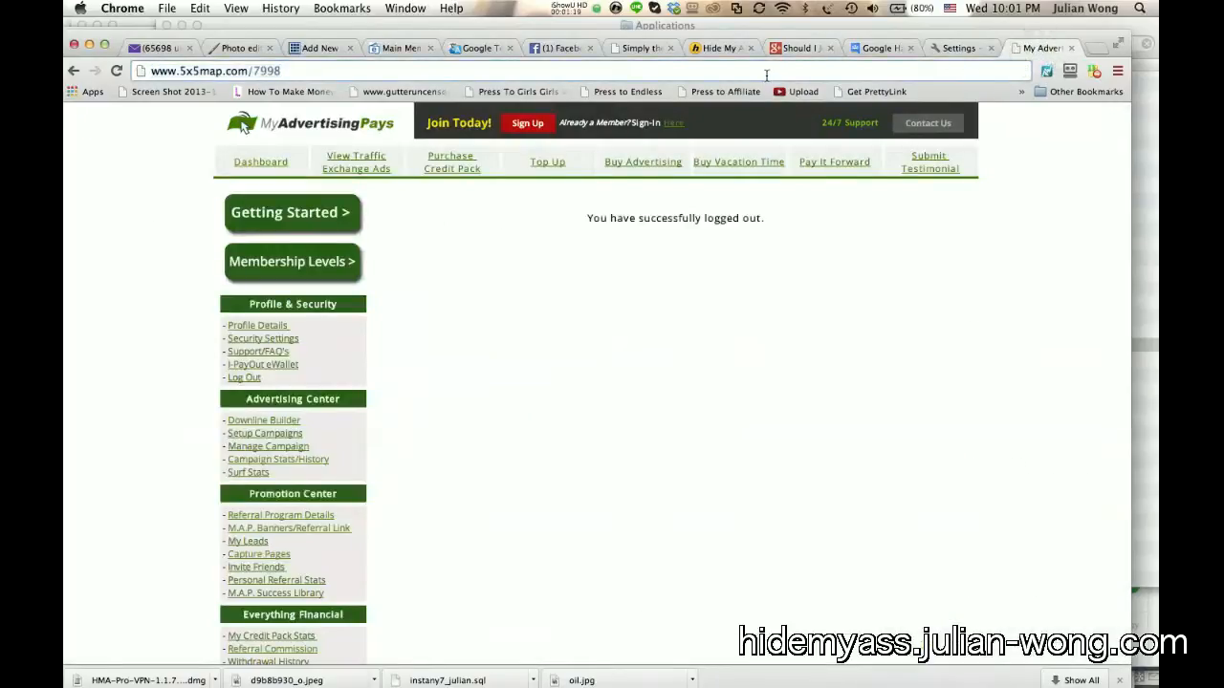
- Load justfreevpn.com and check the IP address box, which reports Thailand
type("justfreevpn.com")
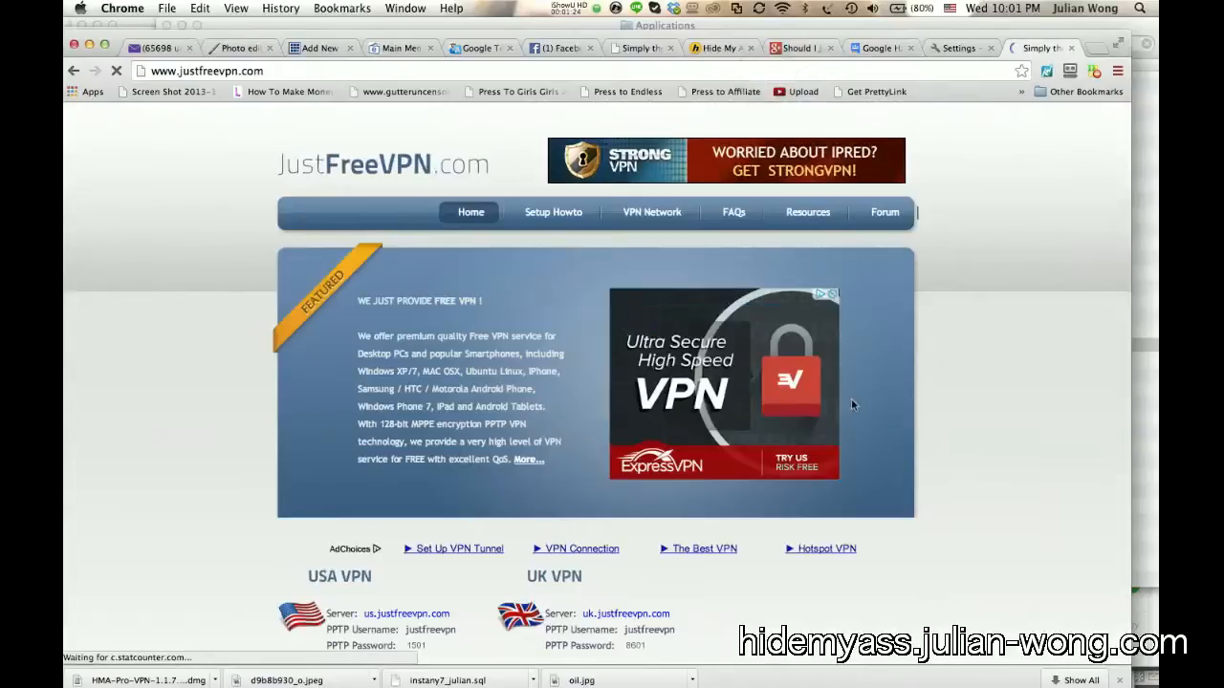
scroll("down", 3)
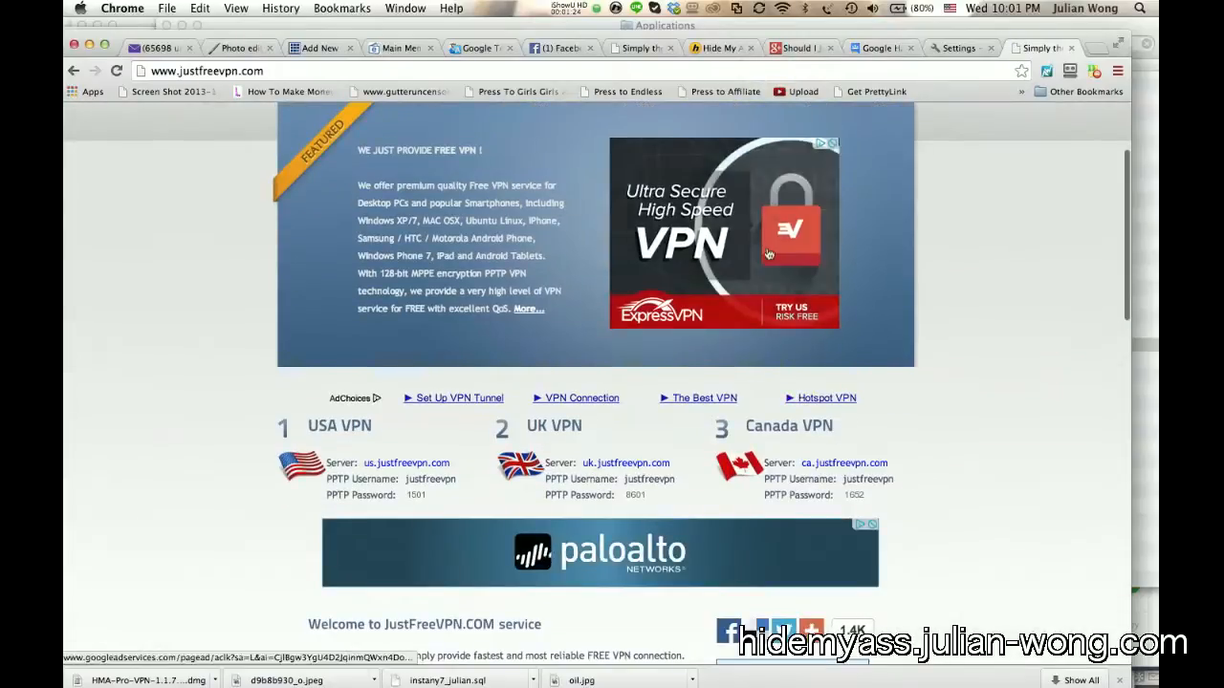
scroll("down", 3)
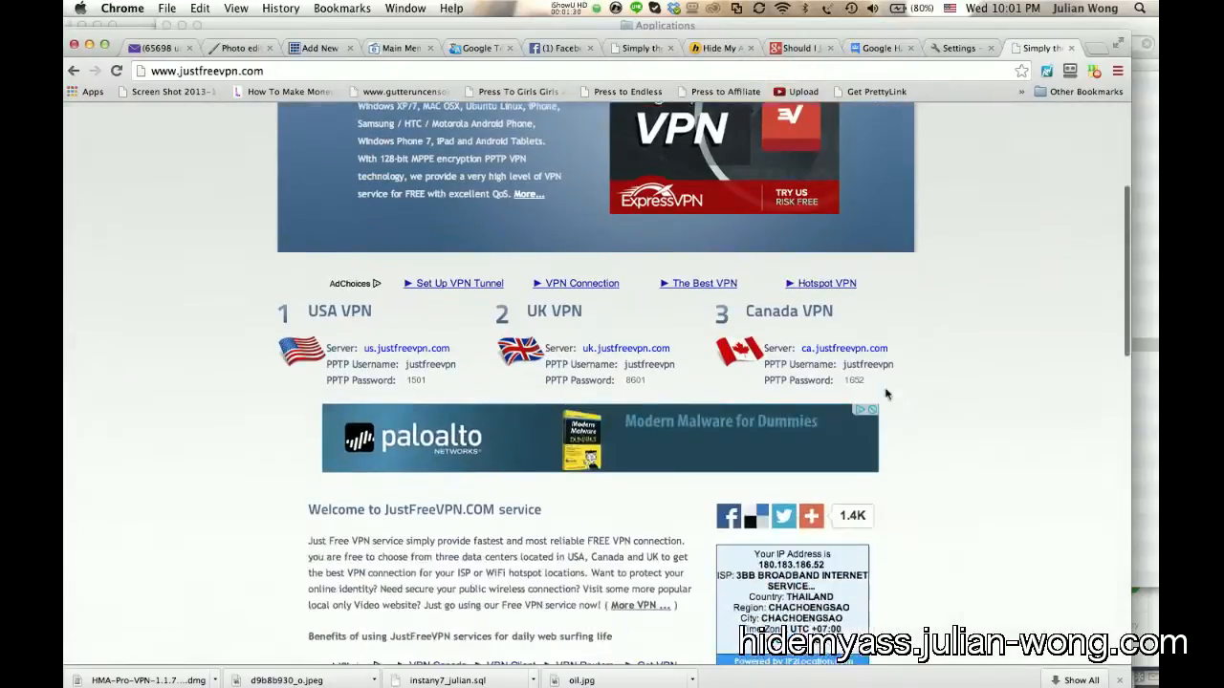
scroll("down", 3)
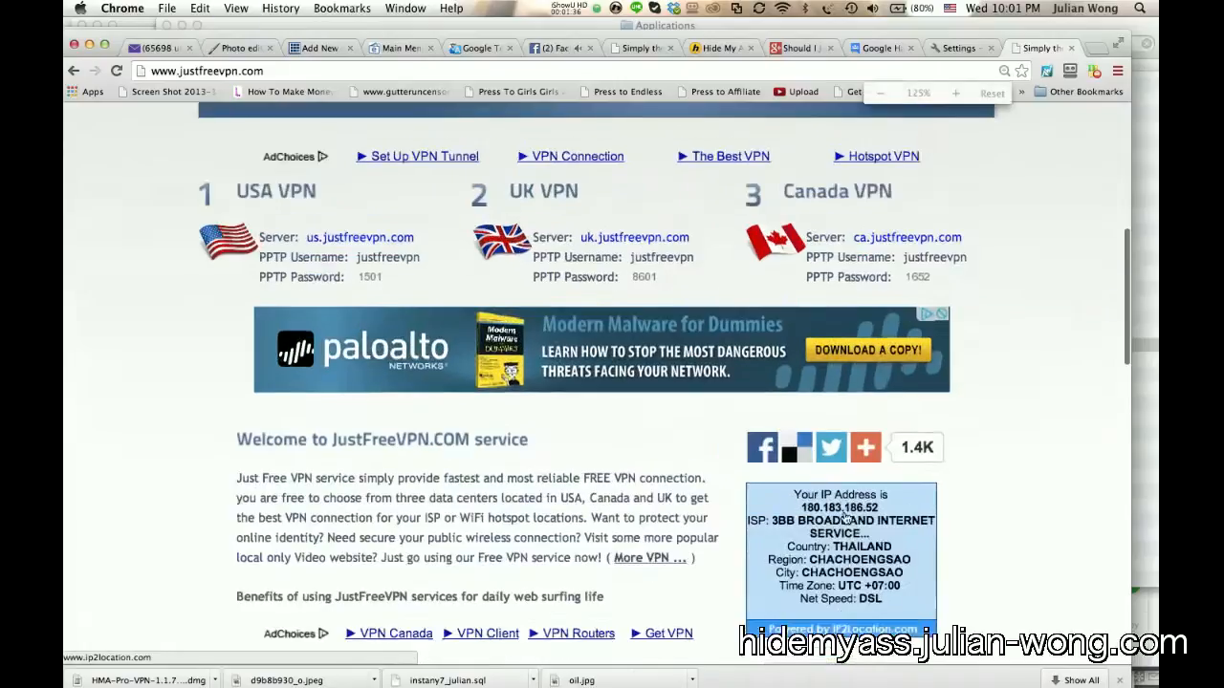
scroll("down", 3)
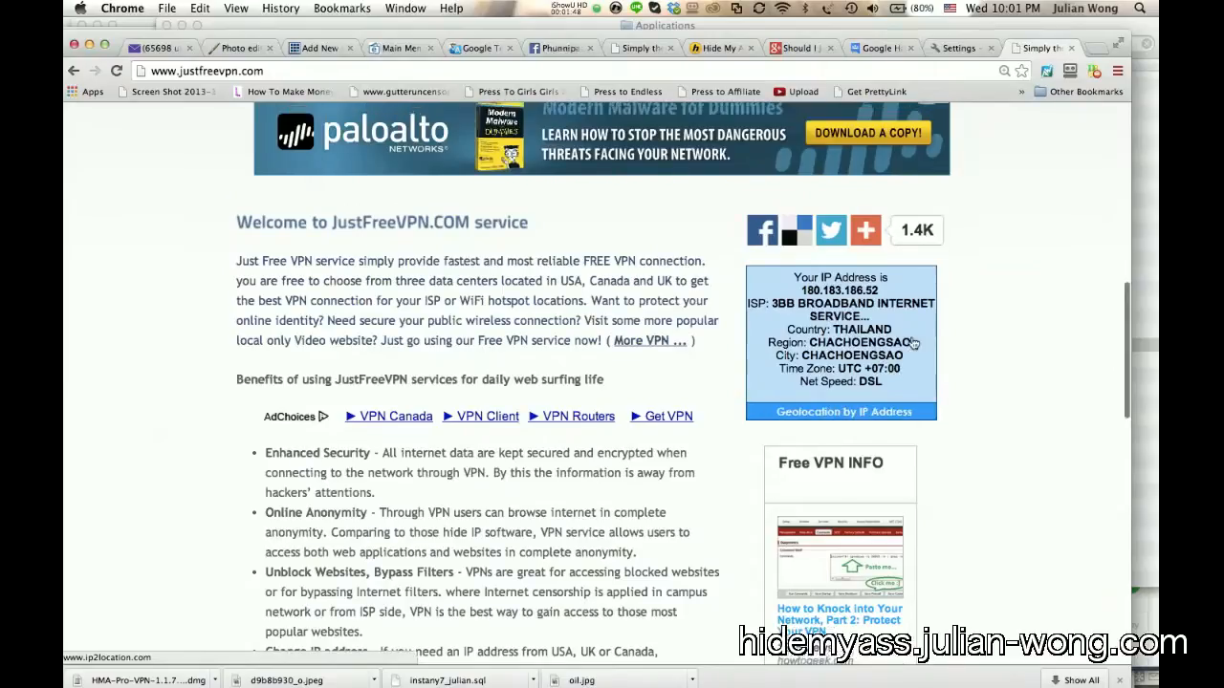
scroll("up", 3)
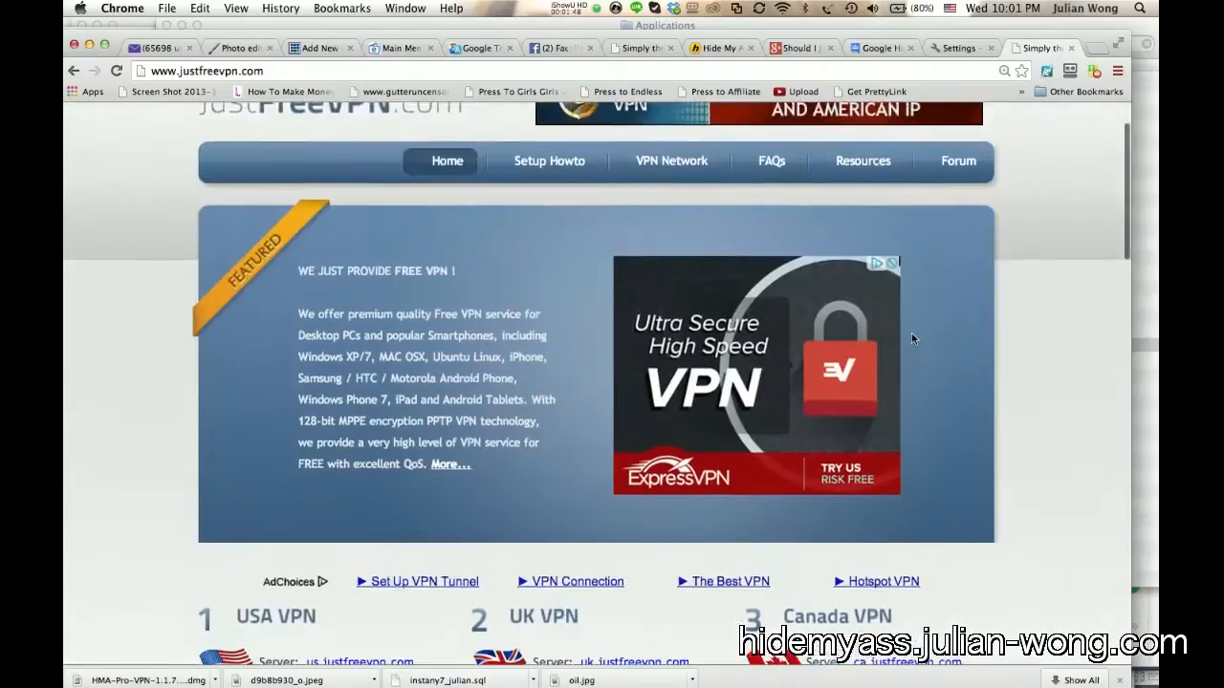
scroll("up", 3)
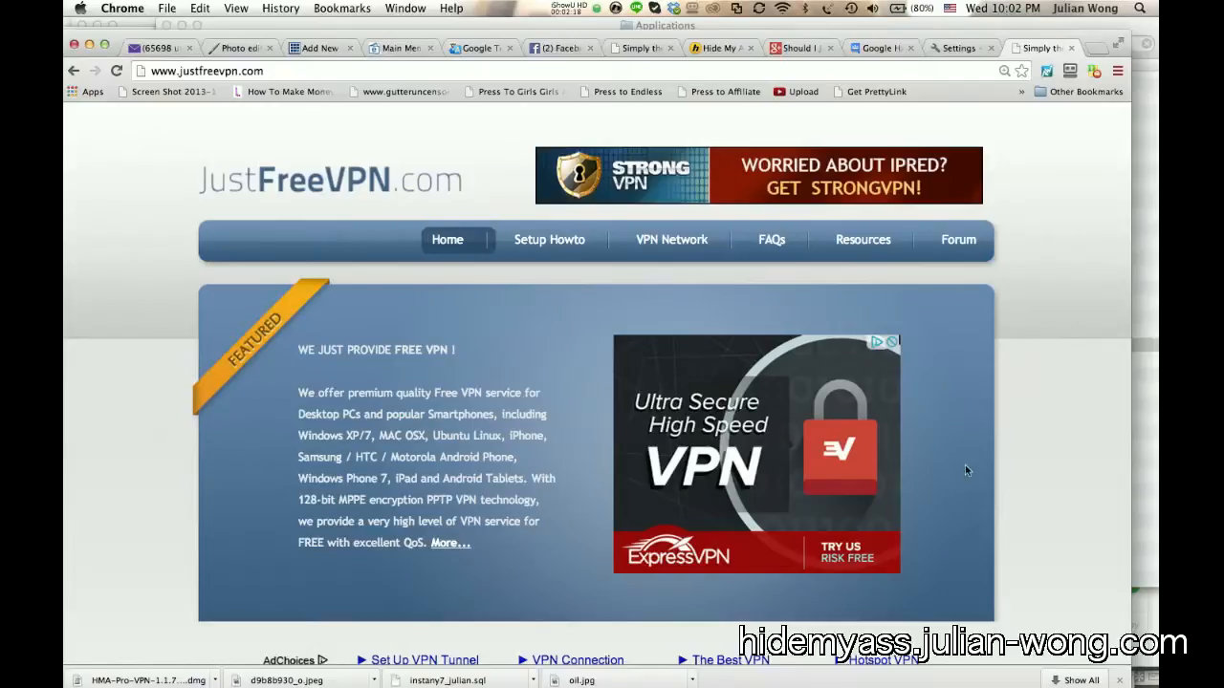
scroll("down", 3)
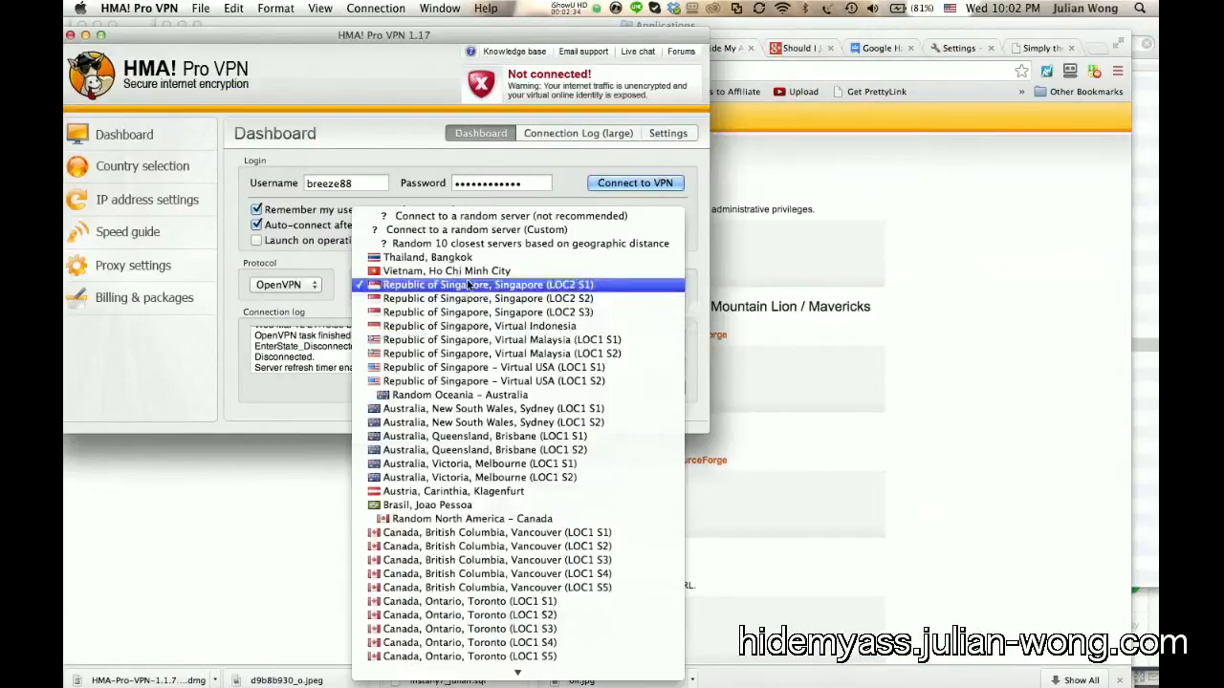
mouse_move(542, 292)
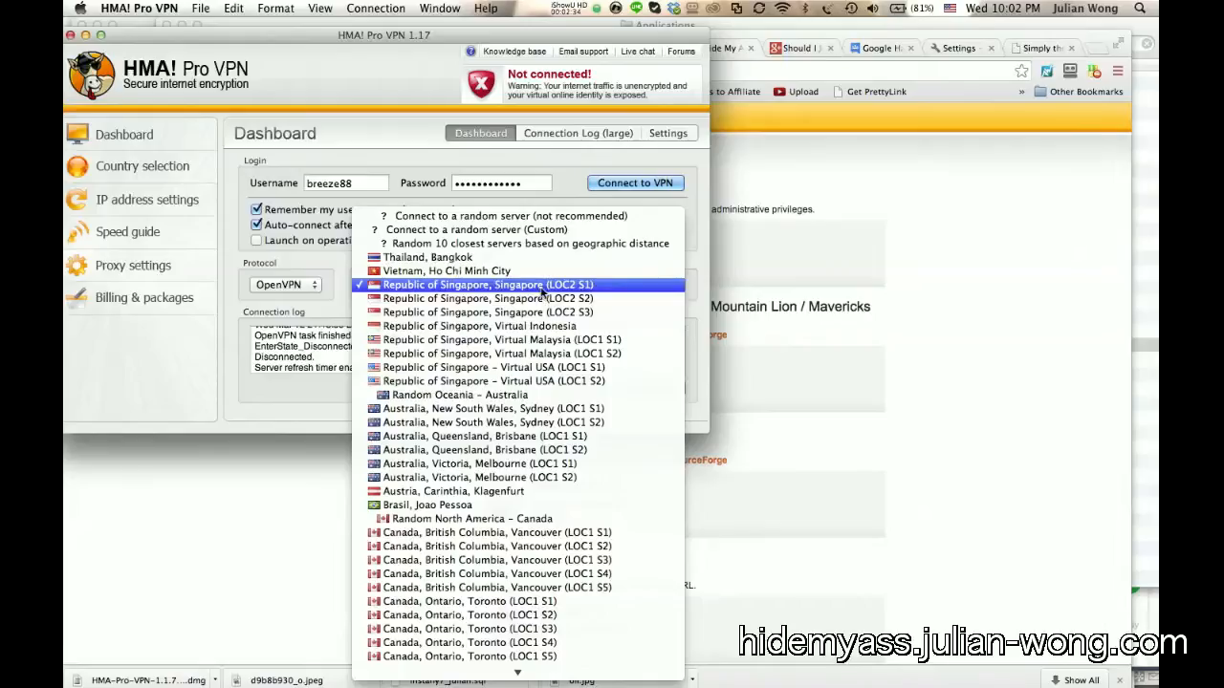
- Connect HMA to Republic of Singapore, accepting the less-loaded Singapore (LOC2 S3) server
left_click(490, 284)
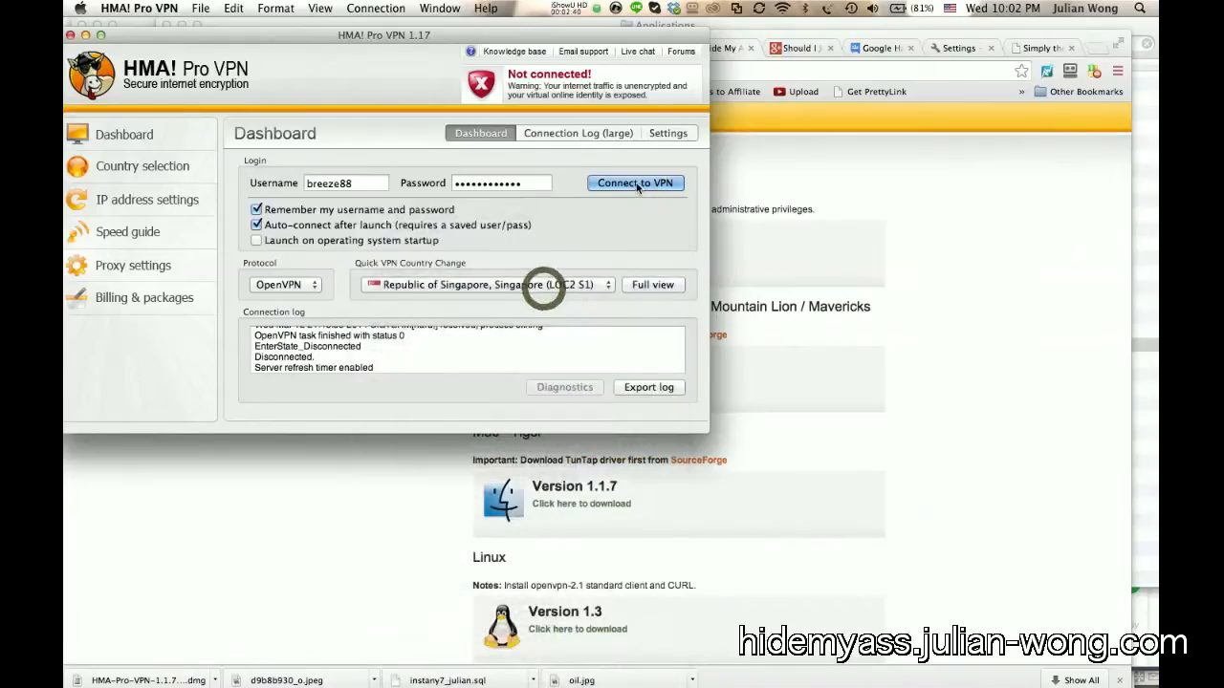
left_click(635, 183)
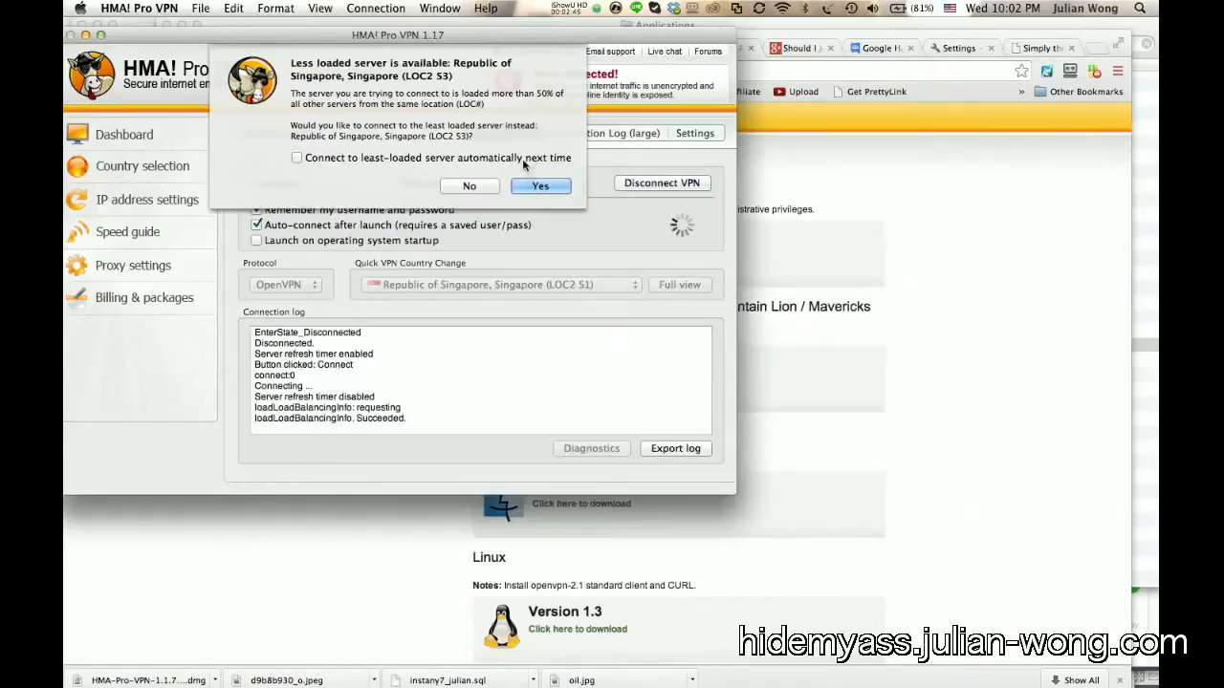
mouse_move(485, 134)
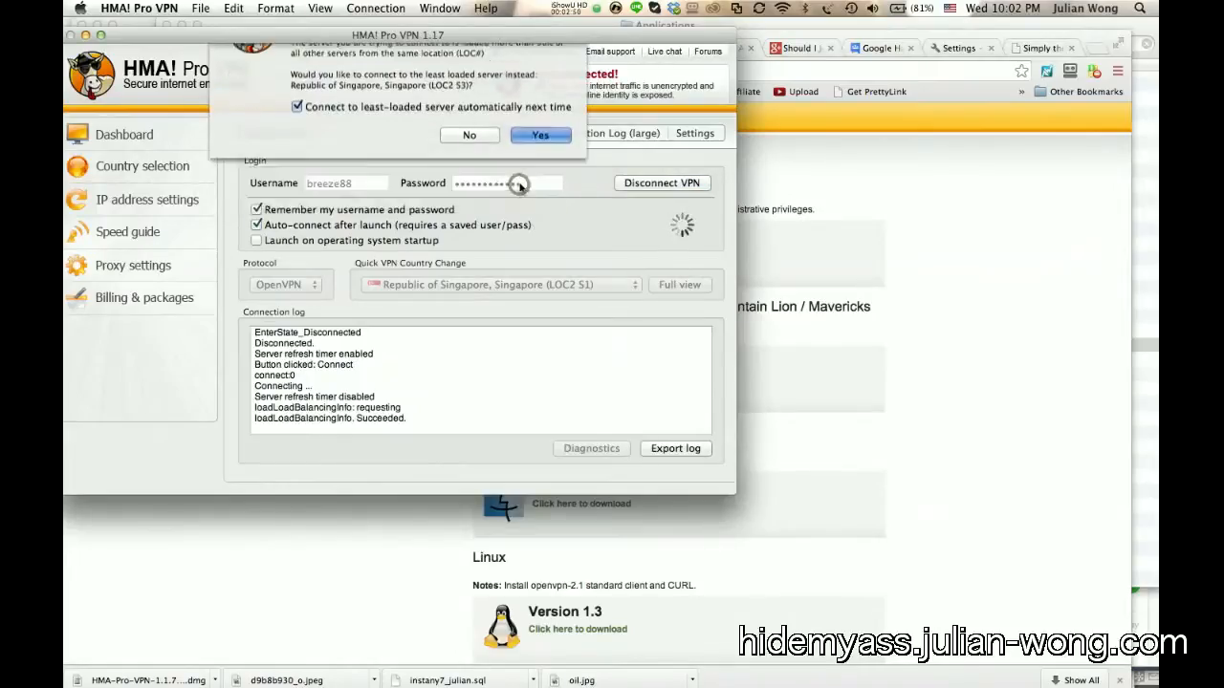
left_click(539, 134)
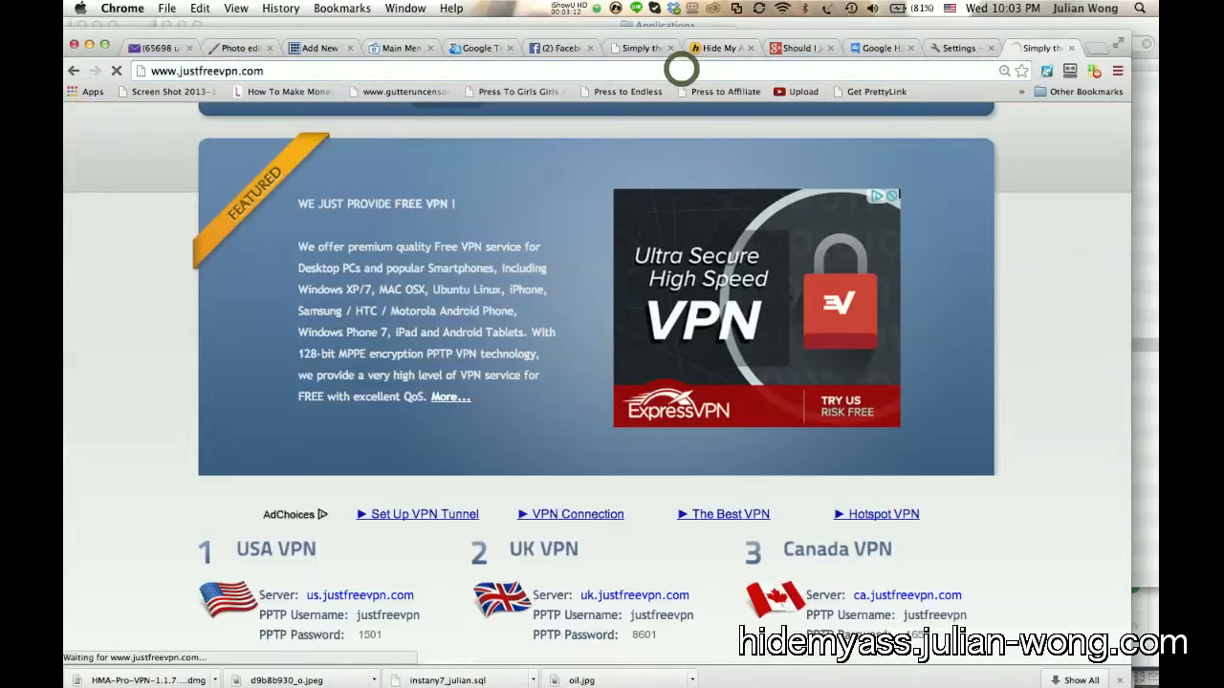
- Scroll JustFreeVPN.com to the IP widget showing 119.81.6.200 in Dallas, Texas
scroll("up", 3)
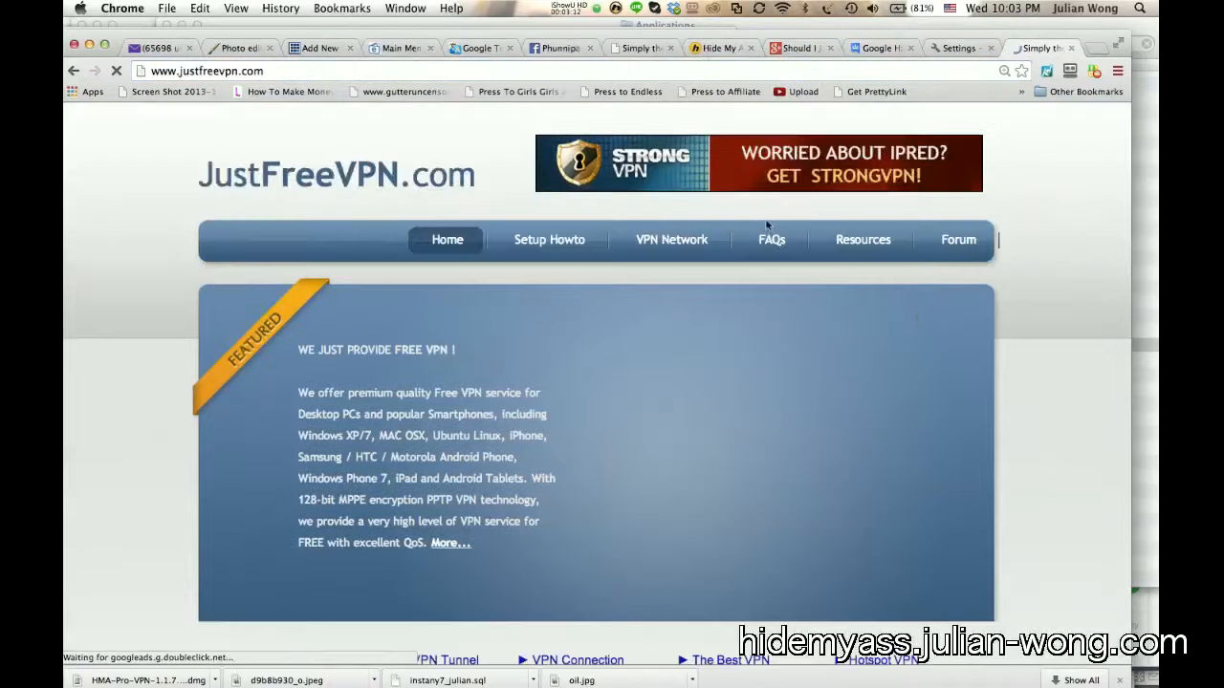
scroll("down", 3)
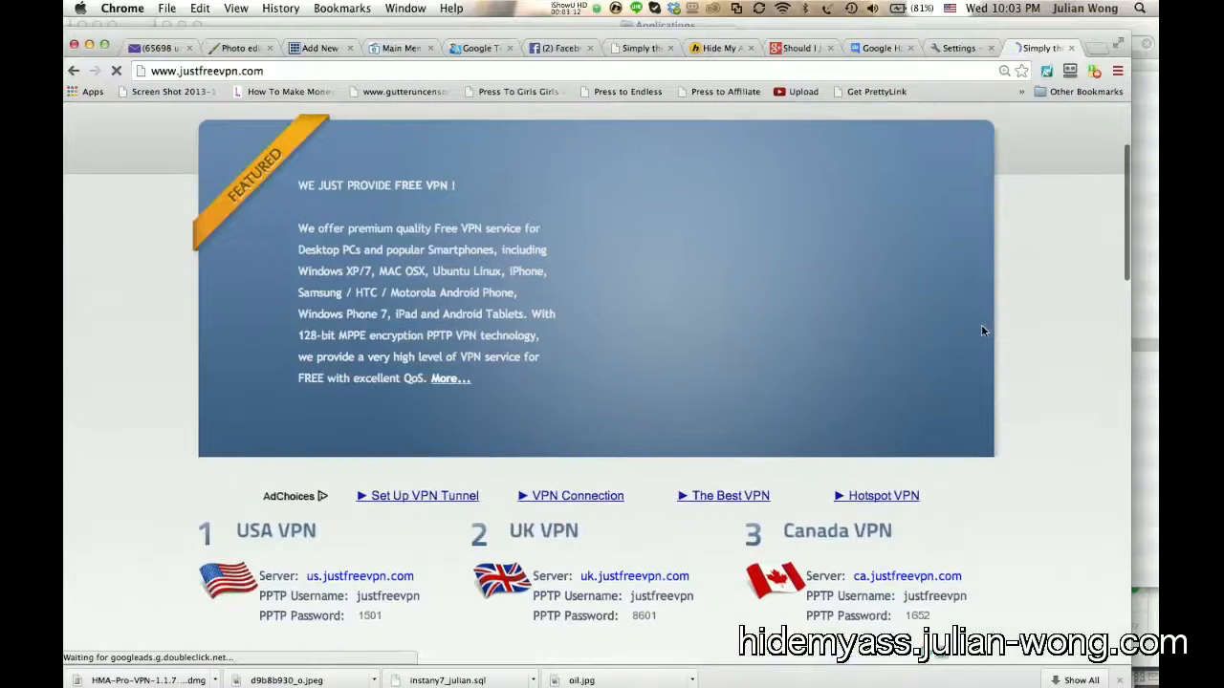
scroll("down", 3)
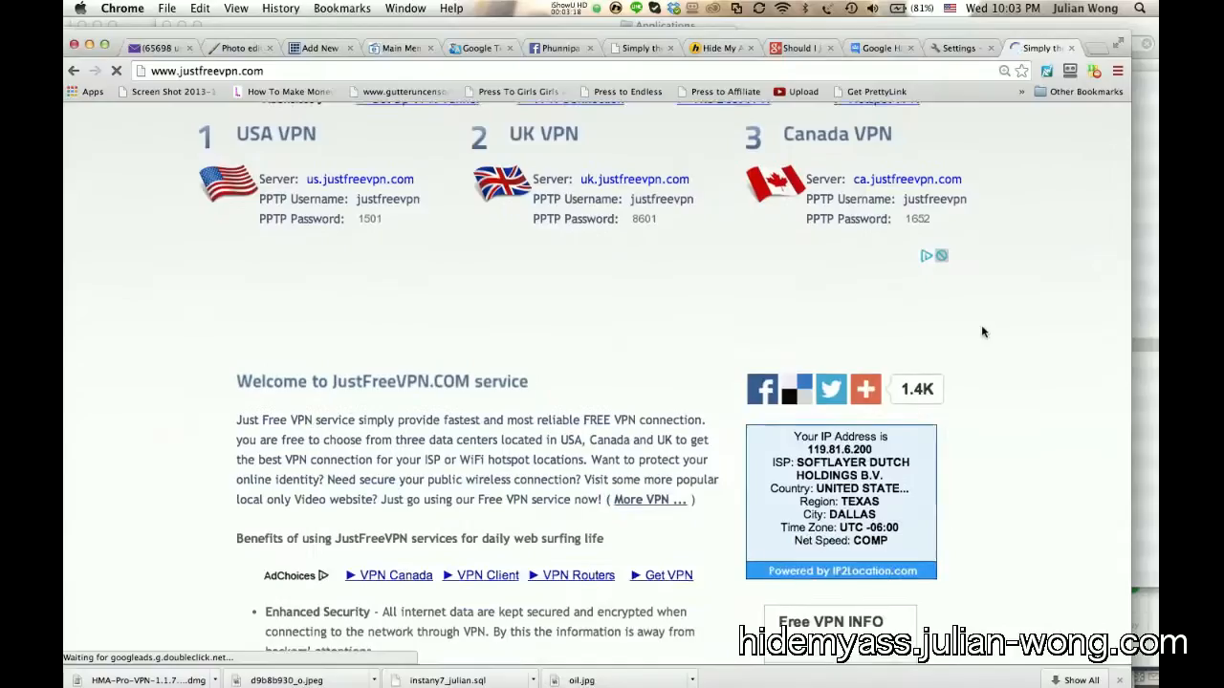
scroll("down", 3)
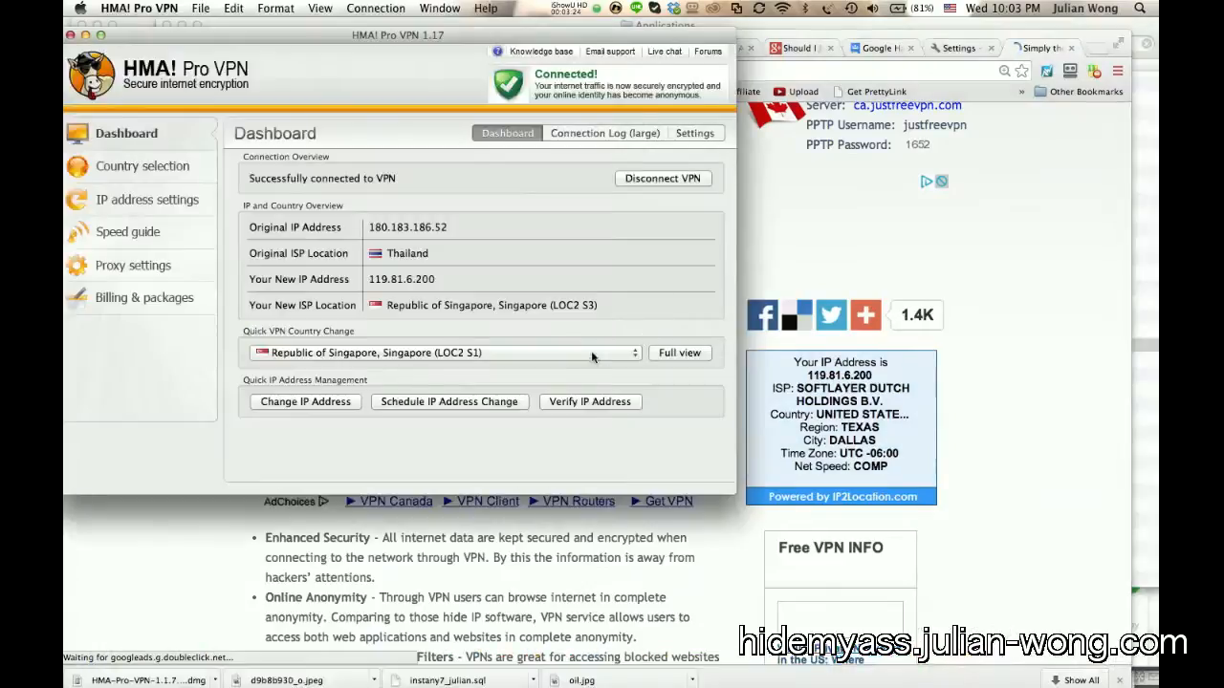
- Disconnect the VPN and reconnect to the Republic of Singapore server
left_click(661, 178)
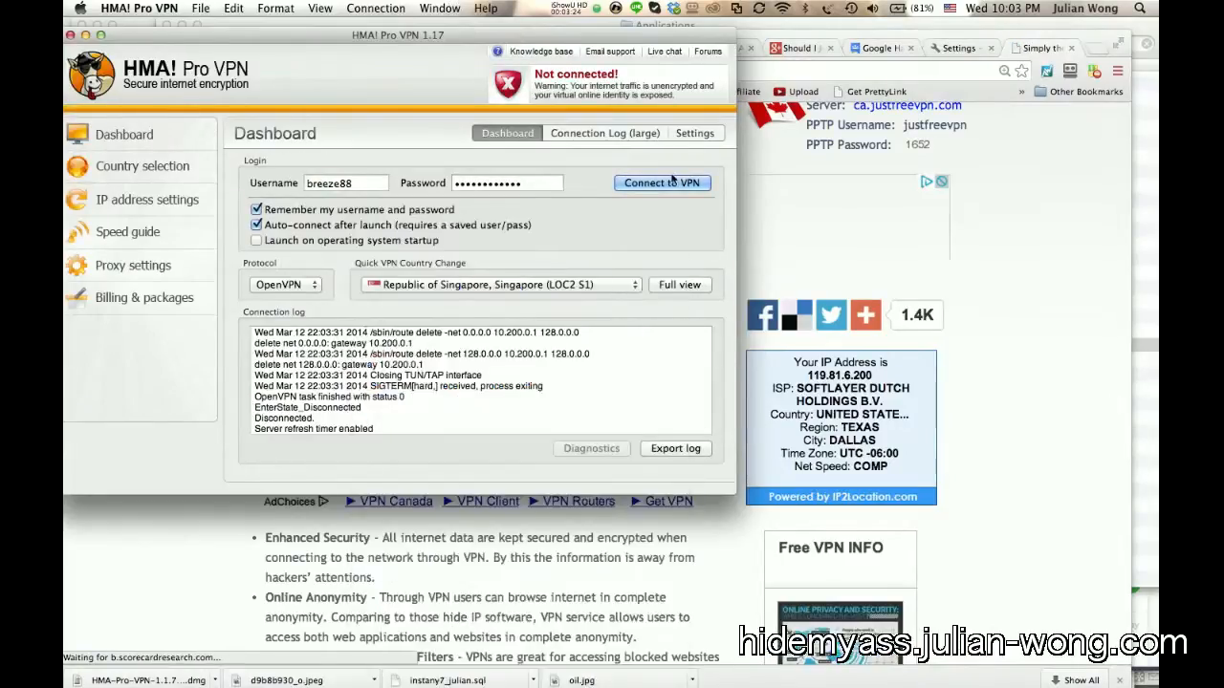
left_click(661, 183)
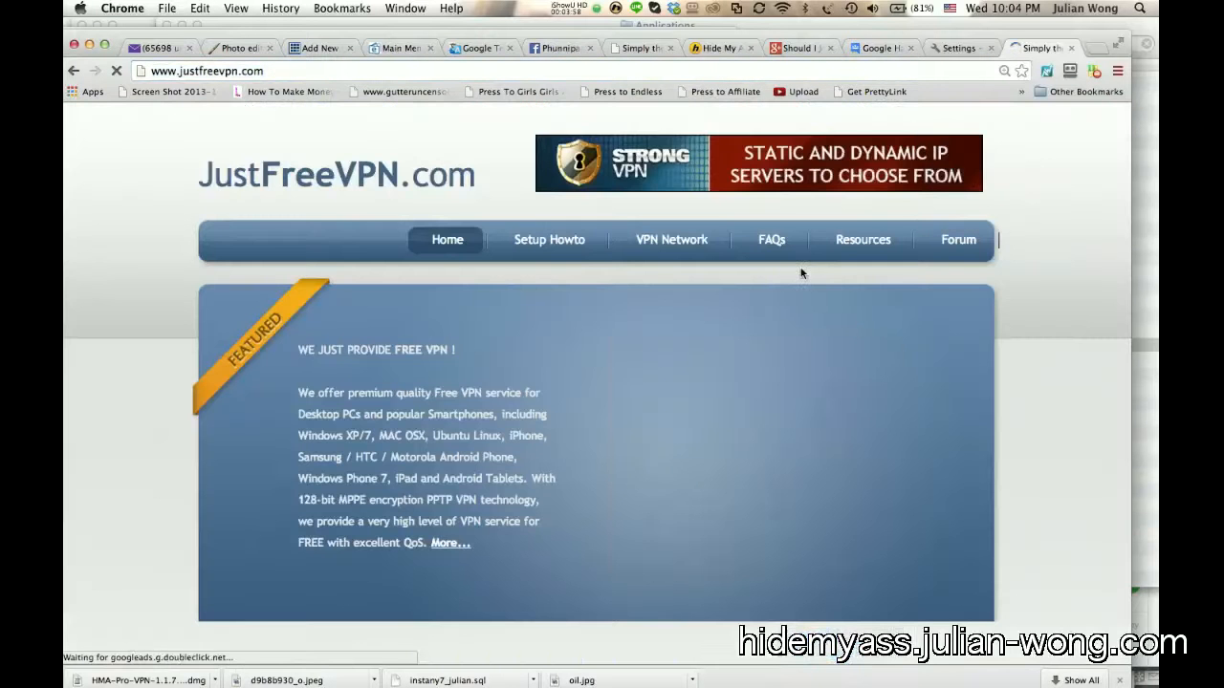
- Scroll to the IP box to verify 119.81.42.170 located in Singapore
scroll("down", 3)
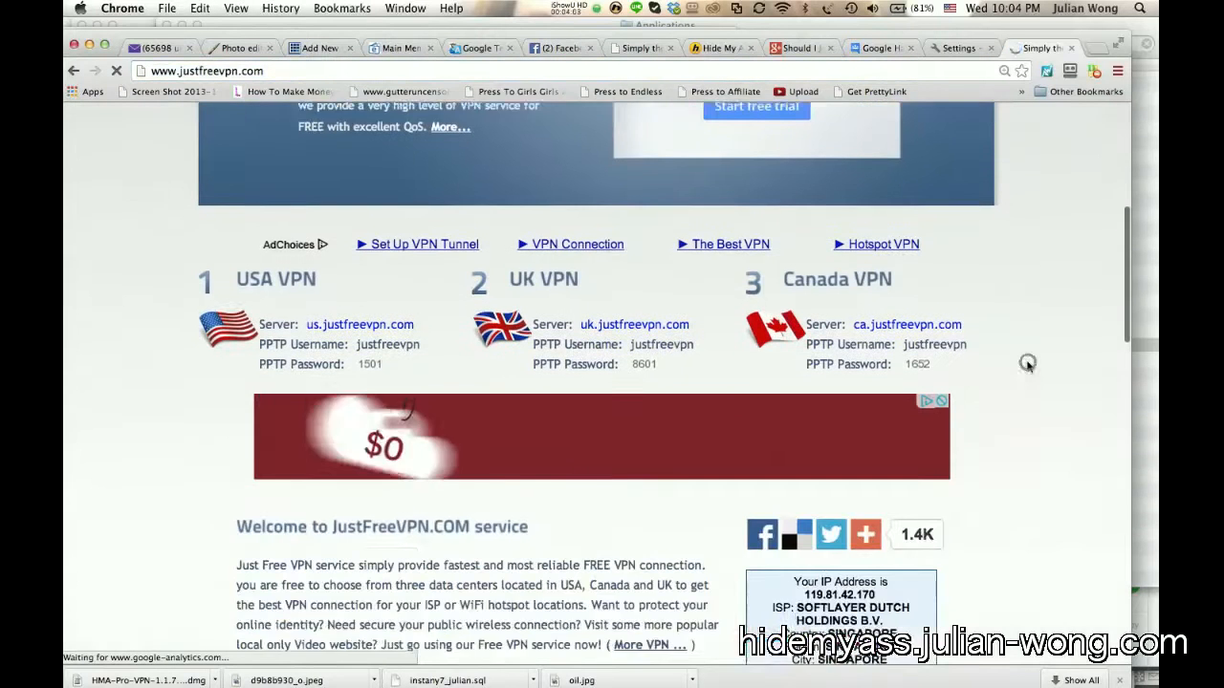
scroll("down", 3)
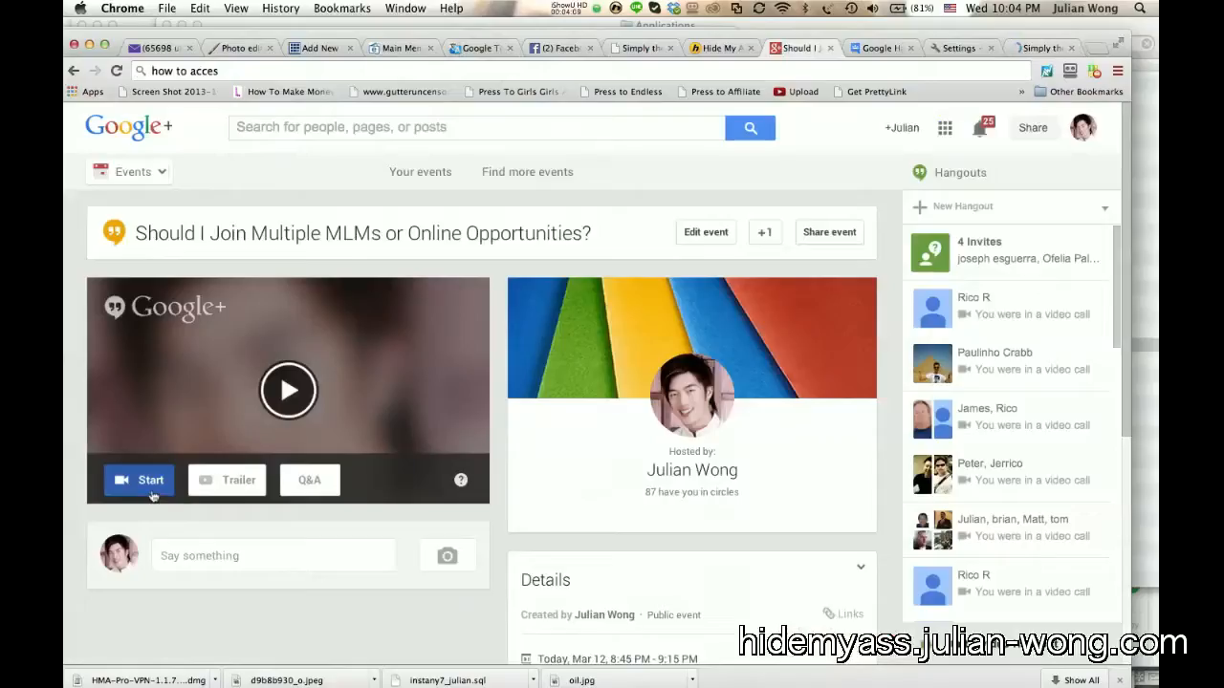
left_click(138, 480)
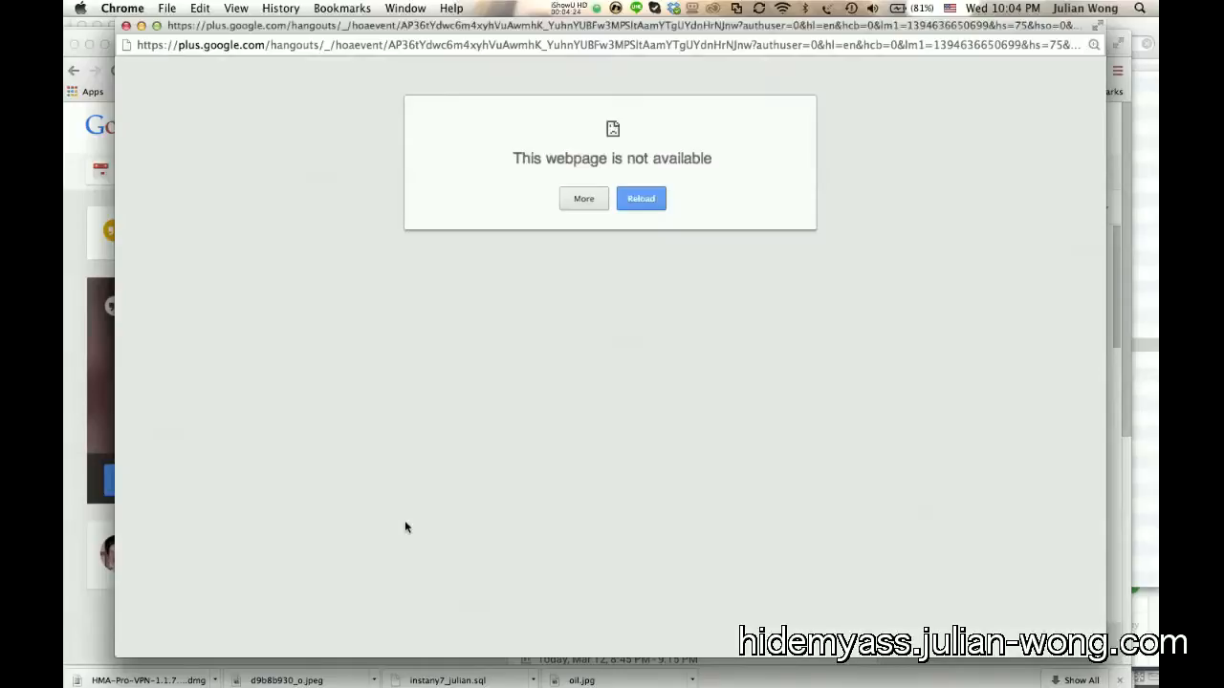
mouse_move(453, 78)
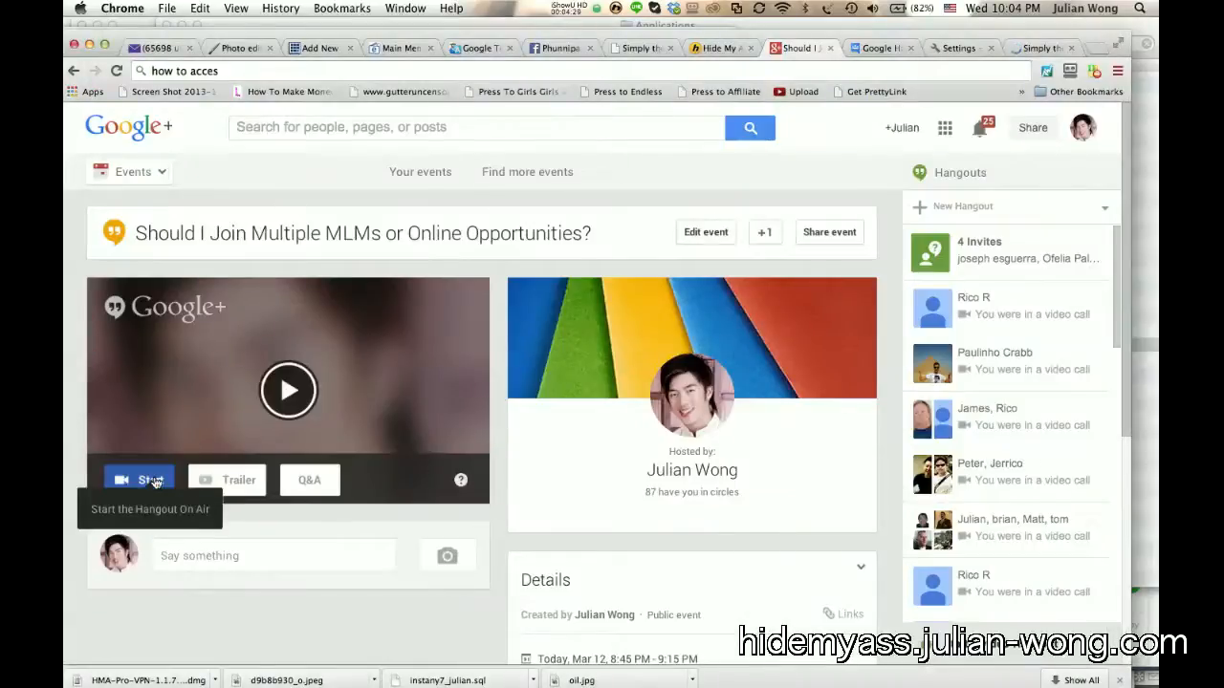
- Start the Hangout On Air again, reaching the invite-guests prompt, then bring the browser forward
left_click(140, 479)
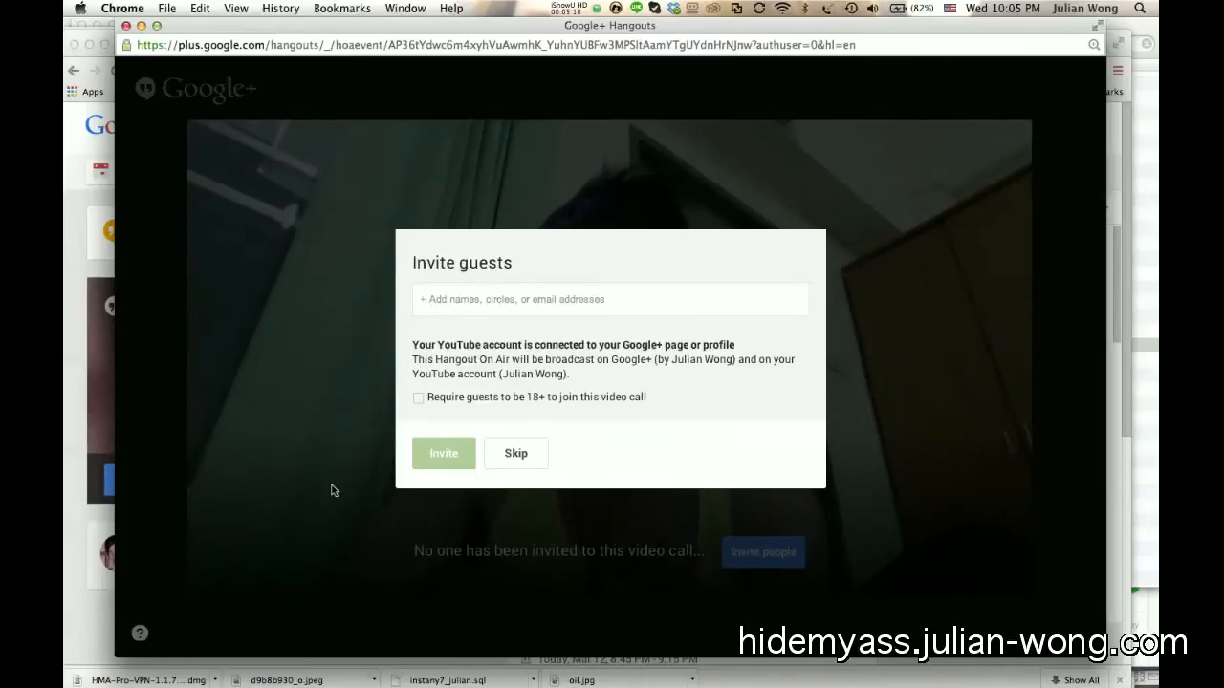
mouse_move(134, 341)
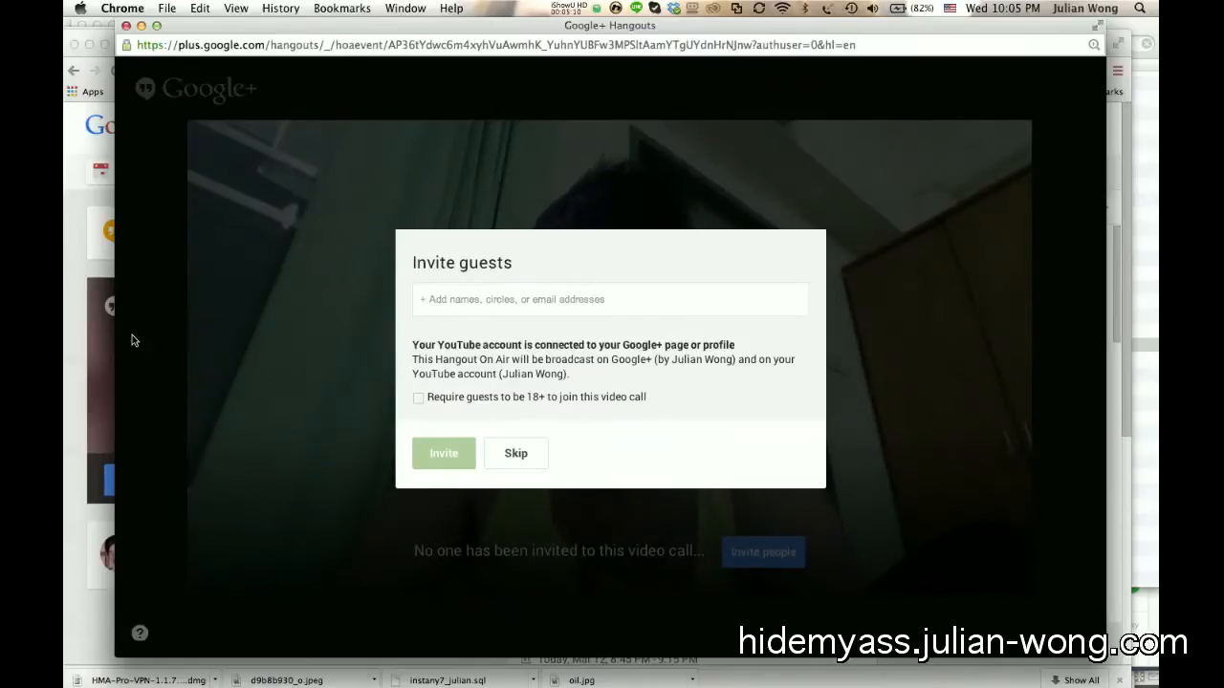
mouse_move(526, 189)
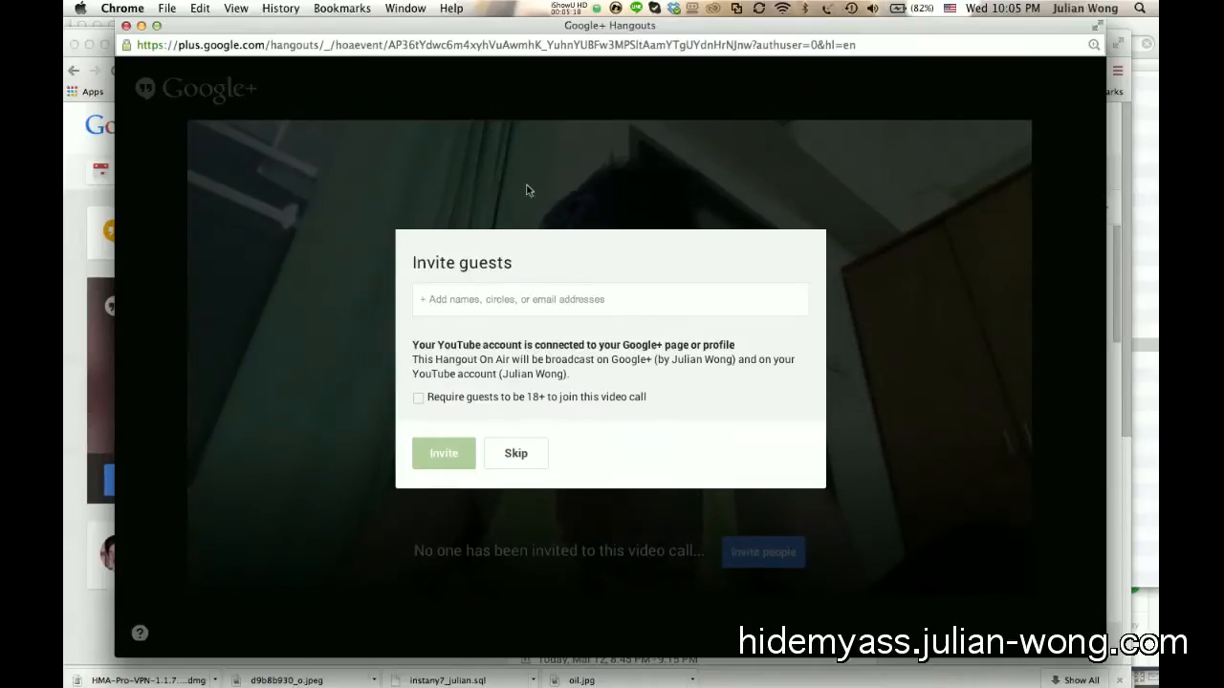
mouse_move(656, 144)
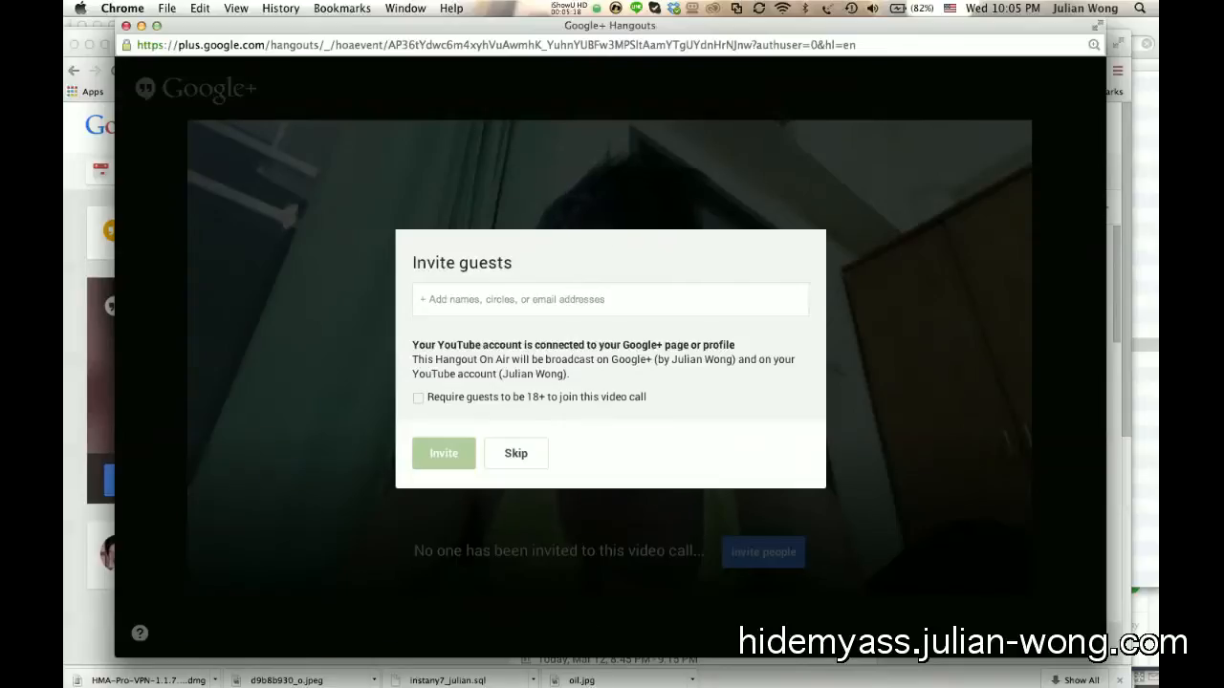
mouse_move(76, 553)
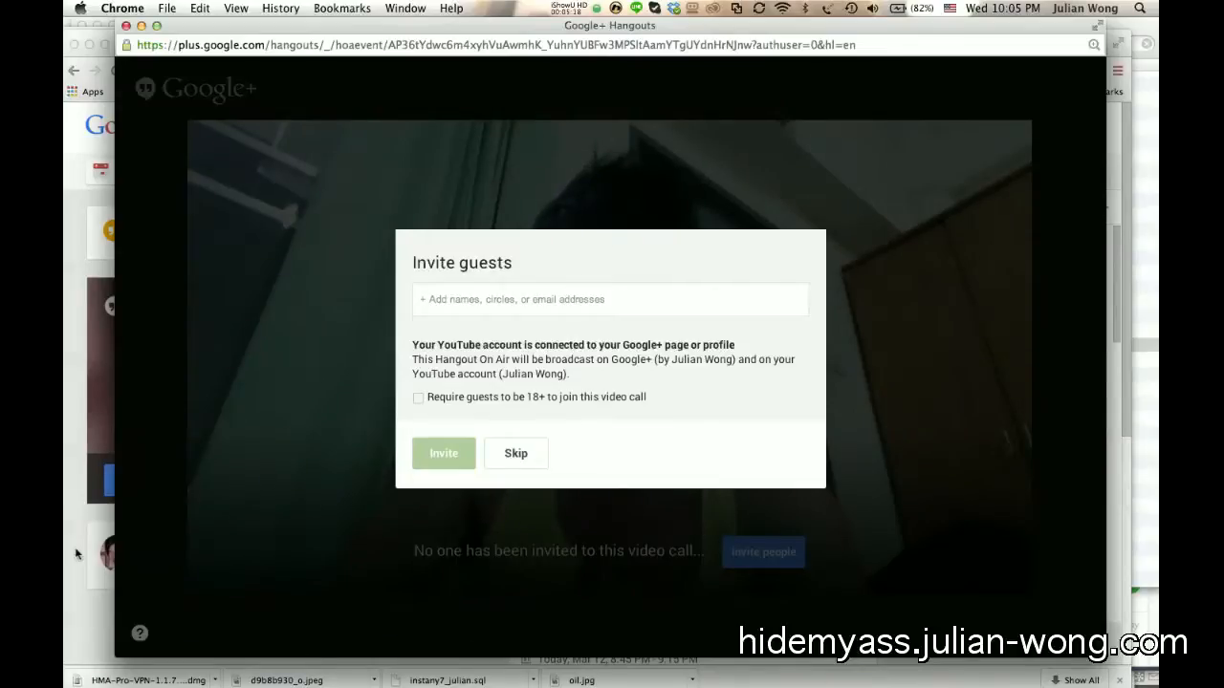
left_click(515, 452)
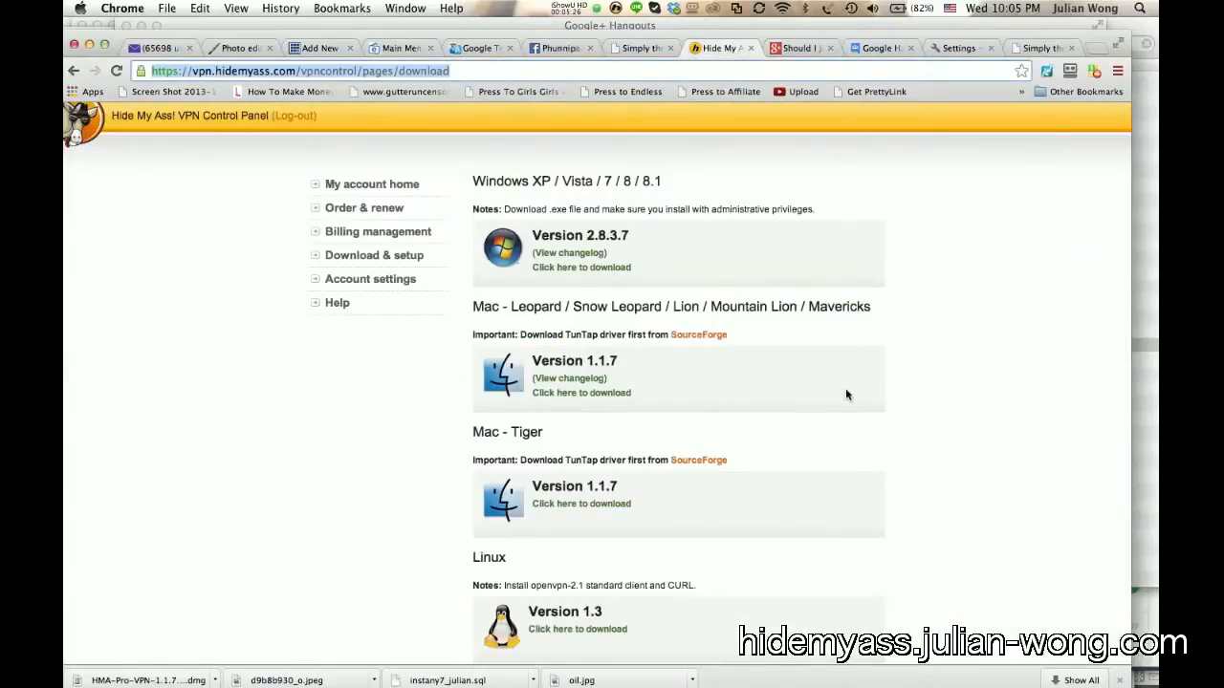
scroll("down", 3)
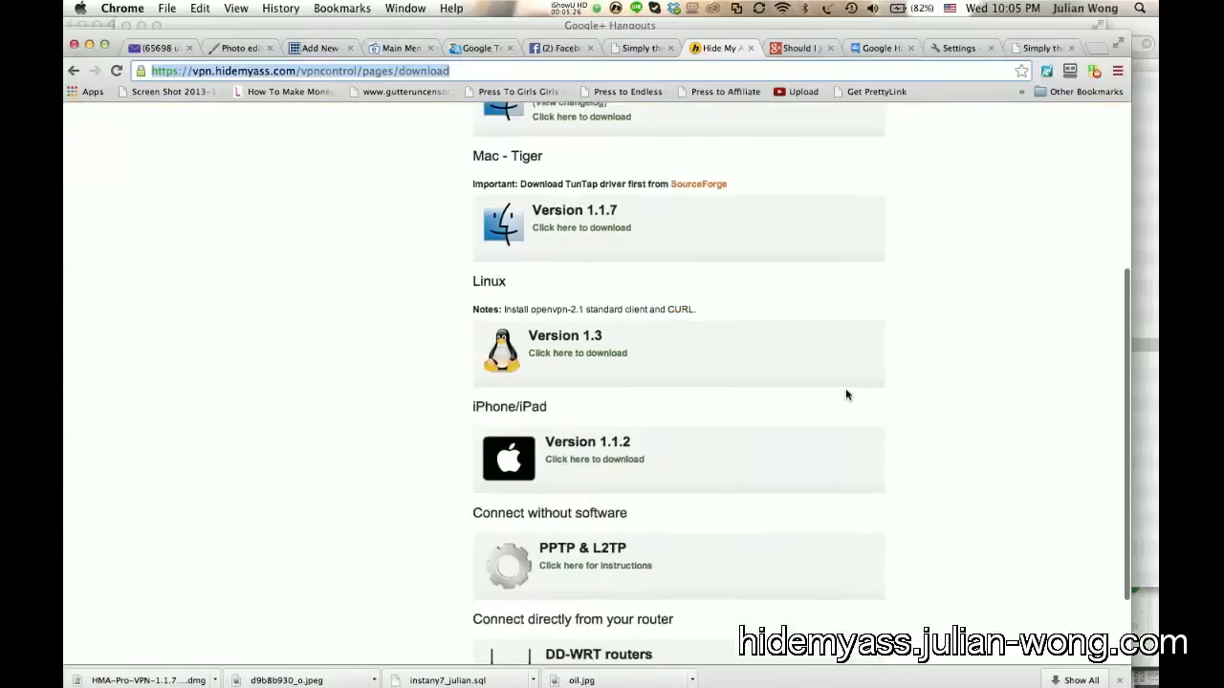
scroll("up", 3)
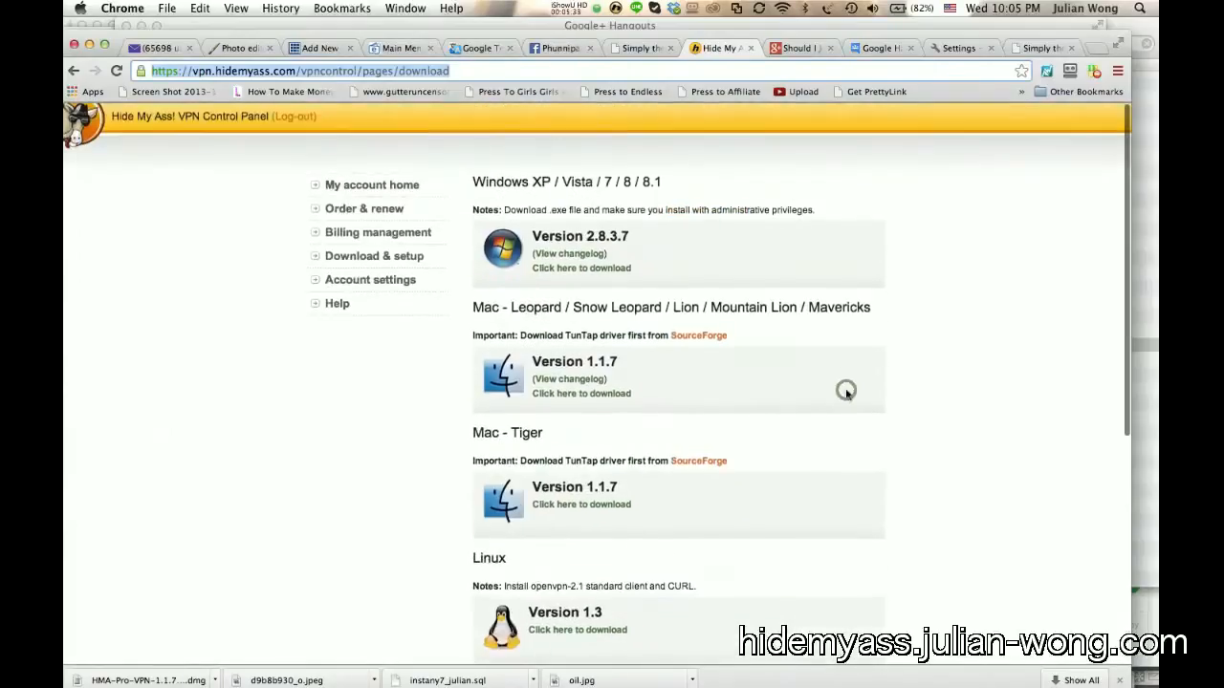